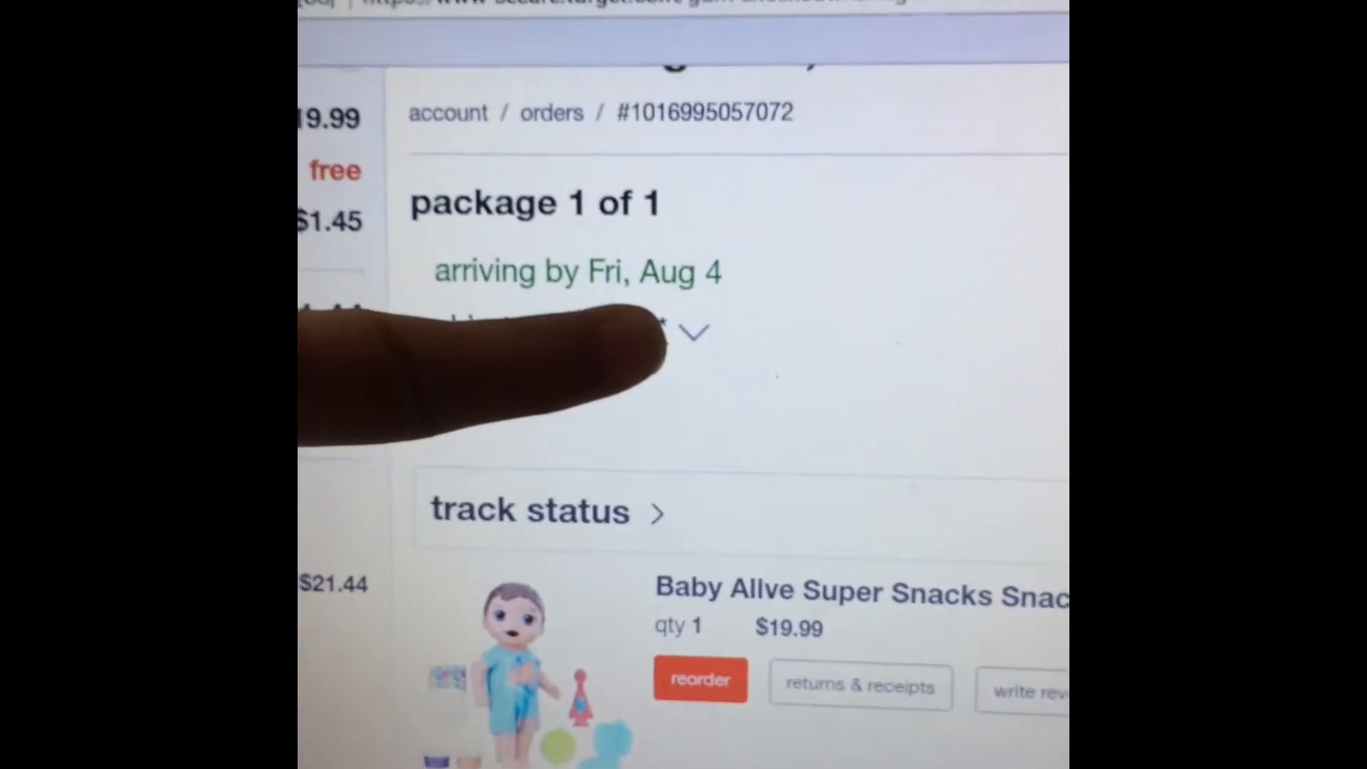
{"action": "scroll", "scroll_direction": "down", "scroll_amount": 3}
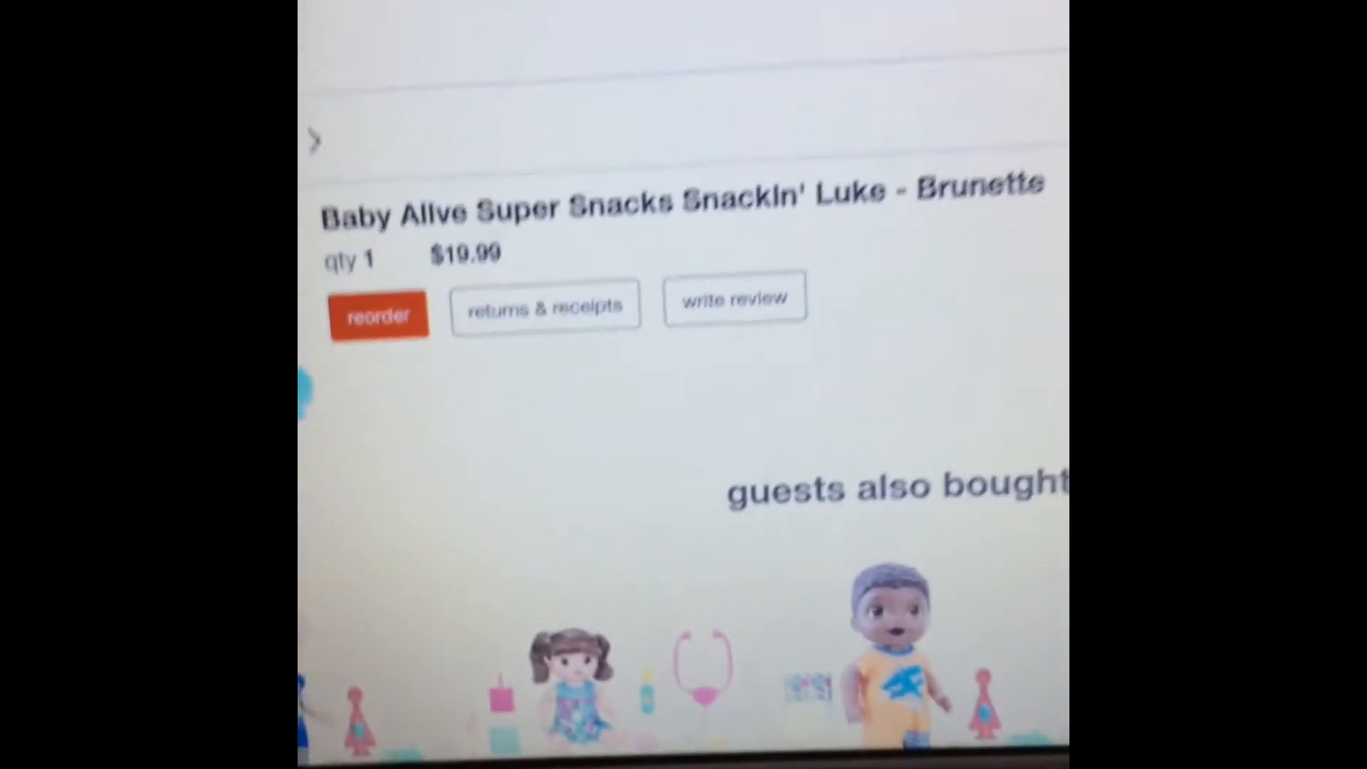